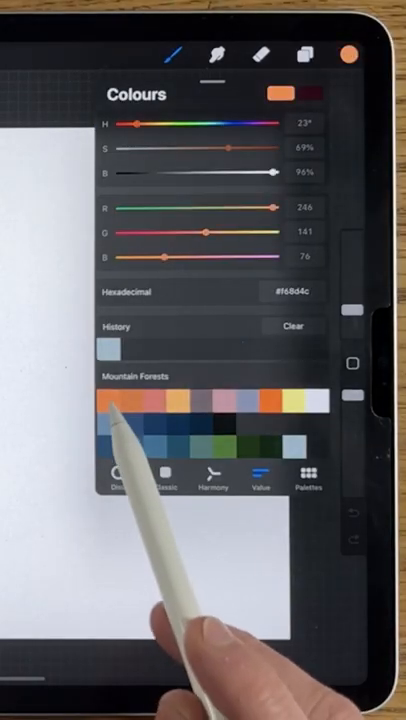
- Fill the canvas with an orange swatch from the Mountain Forests palette
{"action": "left_click", "coordinate": [290, 52]}
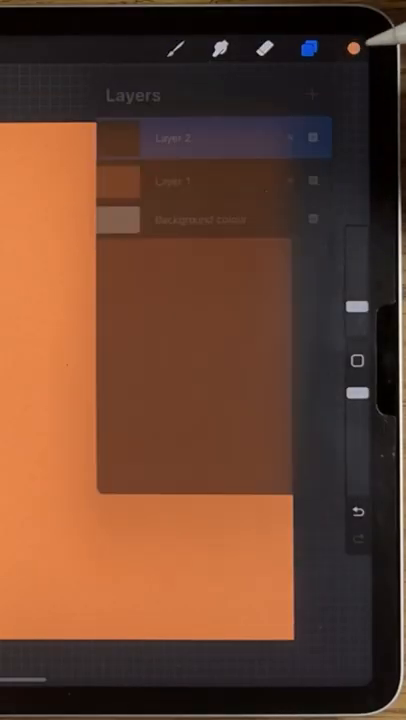